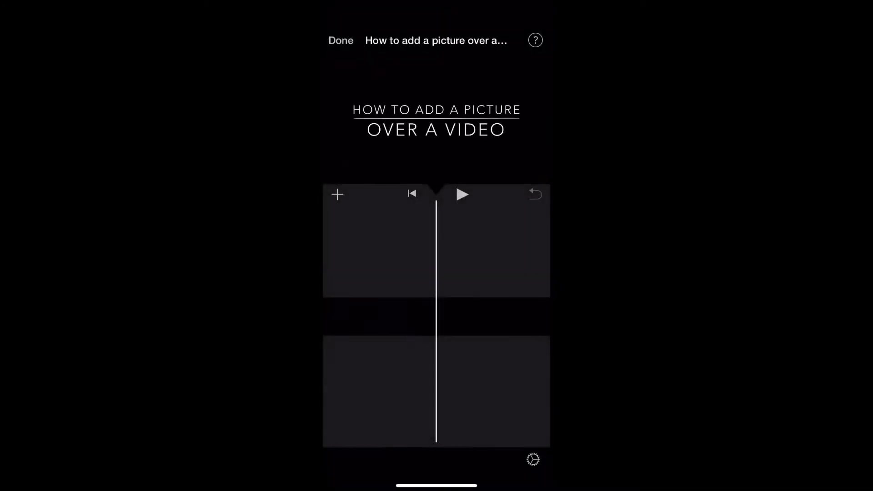
# Step: Add the Fortnite gameplay video to the empty project's timeline
pyautogui.click(462, 194)
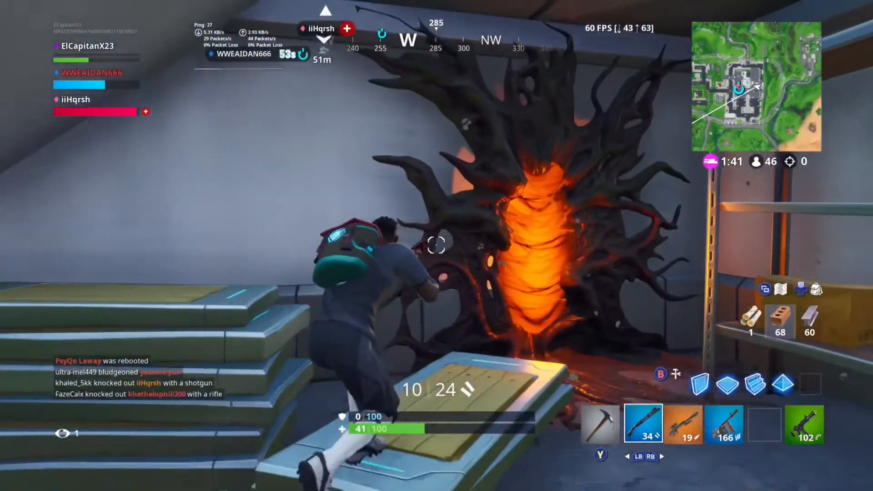
# Step: Preview the Fortnite gameplay clip in full screen
pyautogui.click(436, 246)
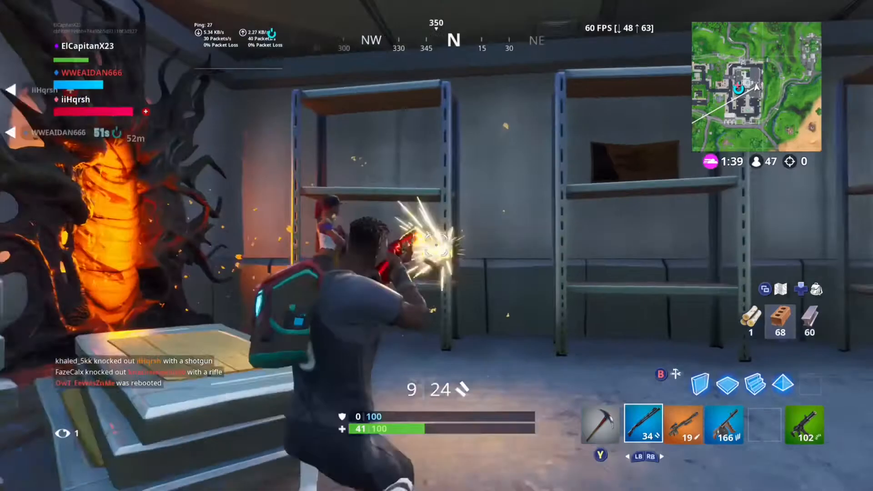
pyautogui.click(437, 241)
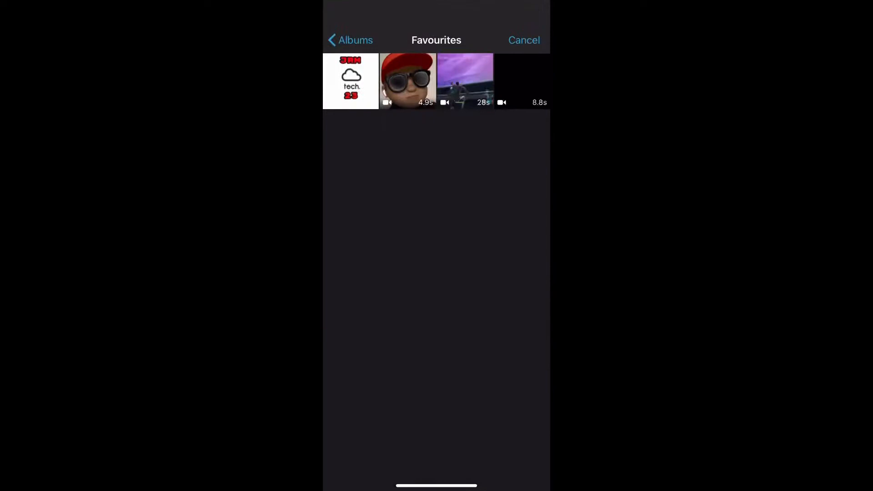
# Step: Add the cloud-and-tech logo from Favourites as a Picture in Picture overlay
pyautogui.click(351, 81)
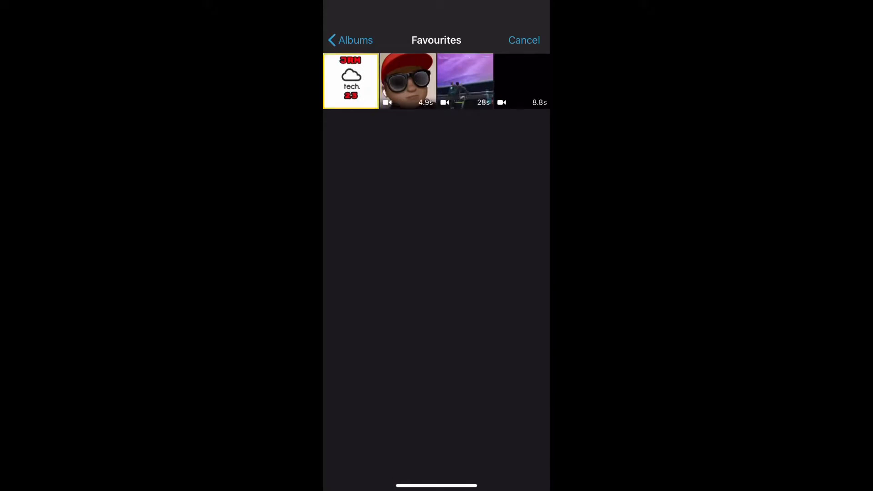
pyautogui.click(352, 81)
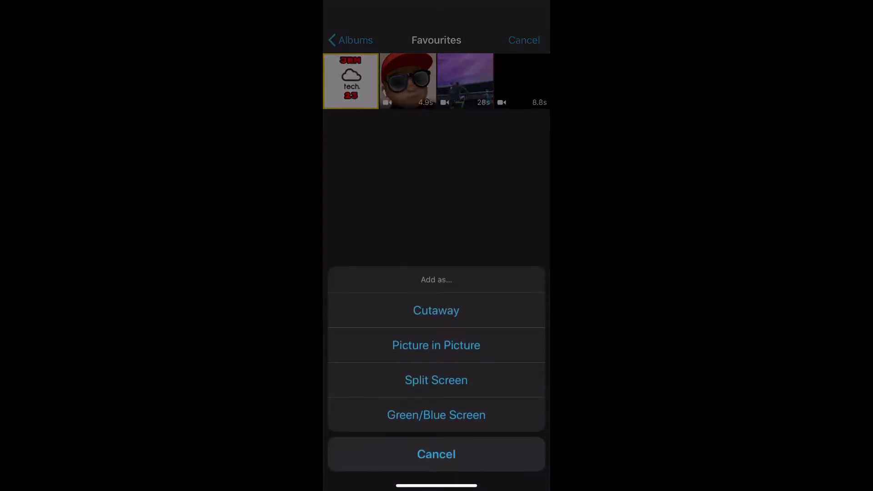
pyautogui.click(436, 454)
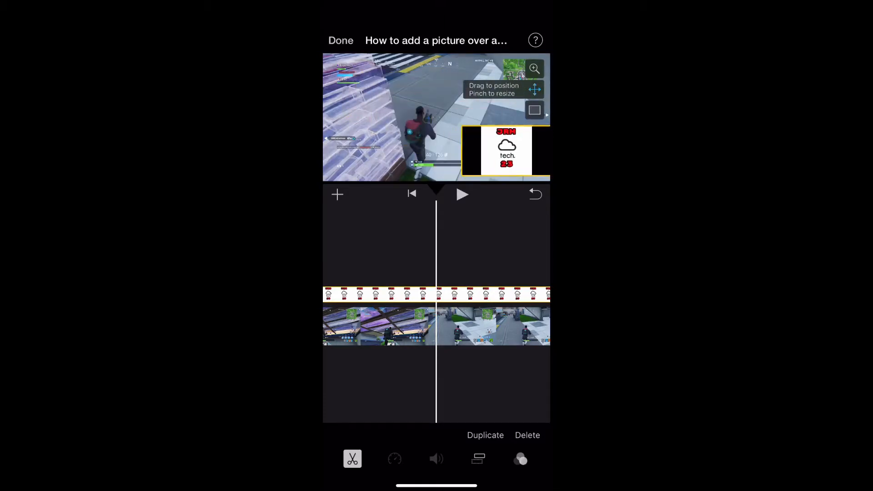
# Step: Drag the logo overlay leftward toward the gameplay's lower left
pyautogui.moveTo(506, 150); pyautogui.dragTo(369, 158)
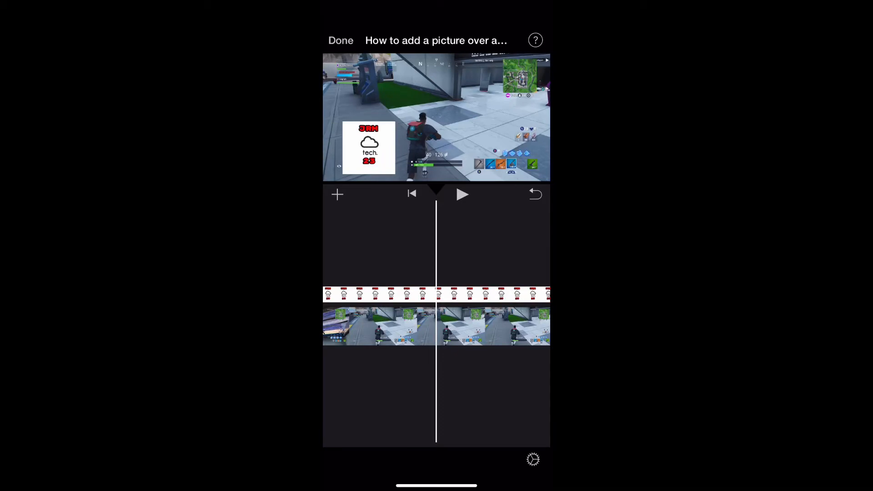
# Step: Tuck the logo flush into the bottom-left corner, then play back the project
pyautogui.click(369, 148)
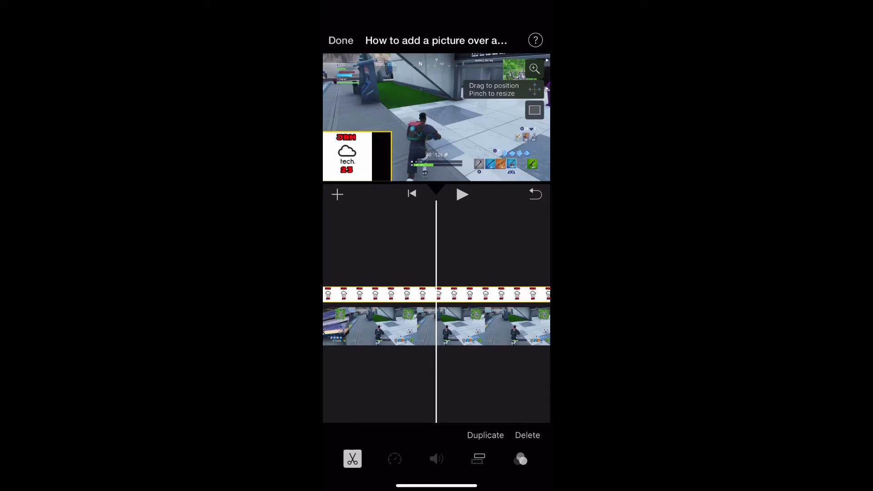
pyautogui.click(463, 193)
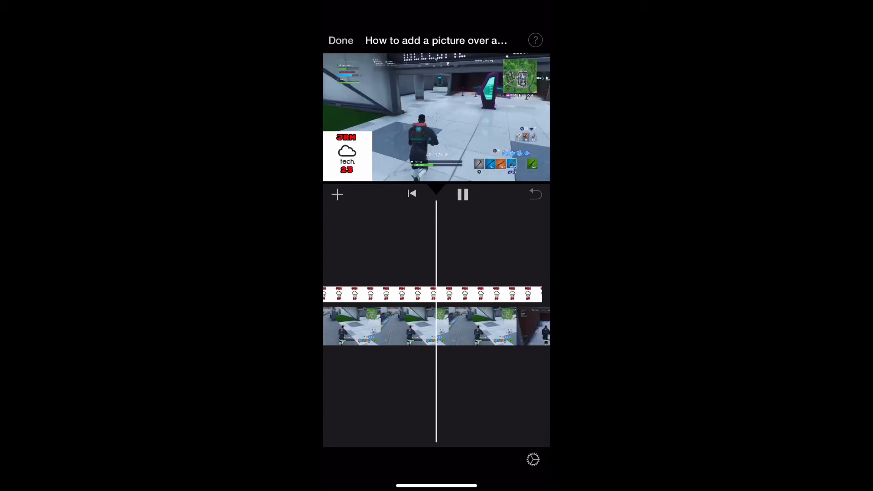